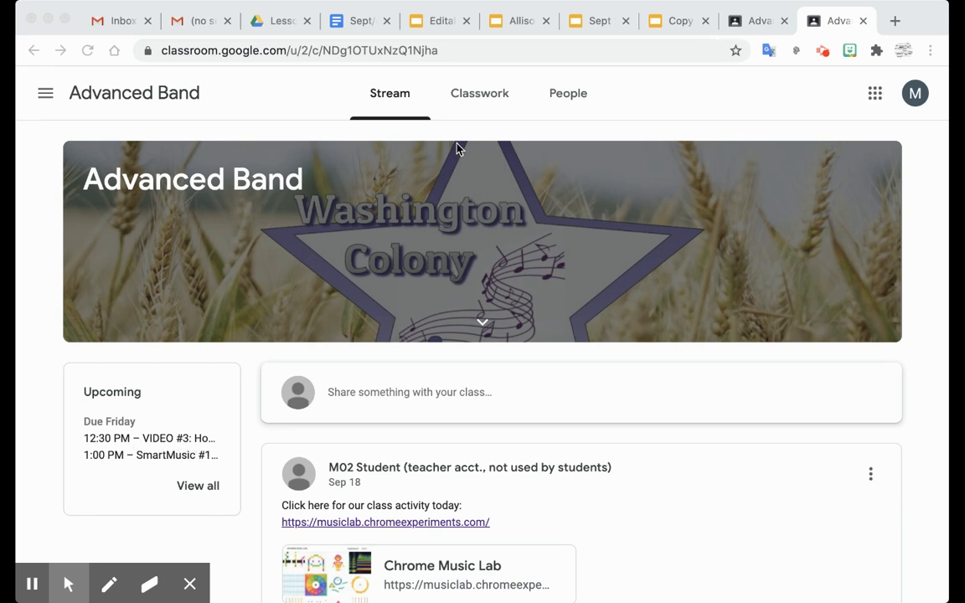
{"action": "mouse_move", "coordinate": [472, 99]}
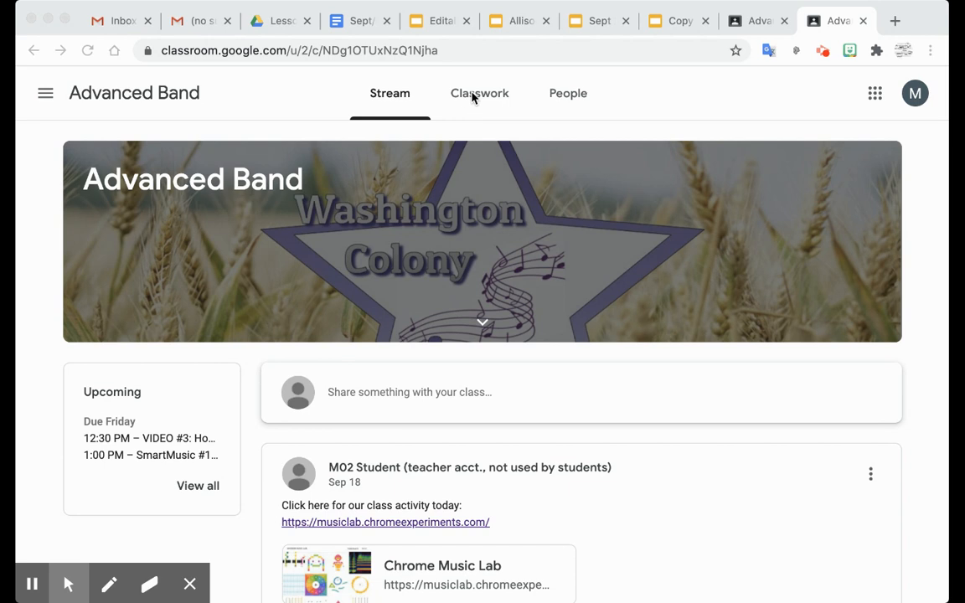
{"action": "mouse_move", "coordinate": [482, 100]}
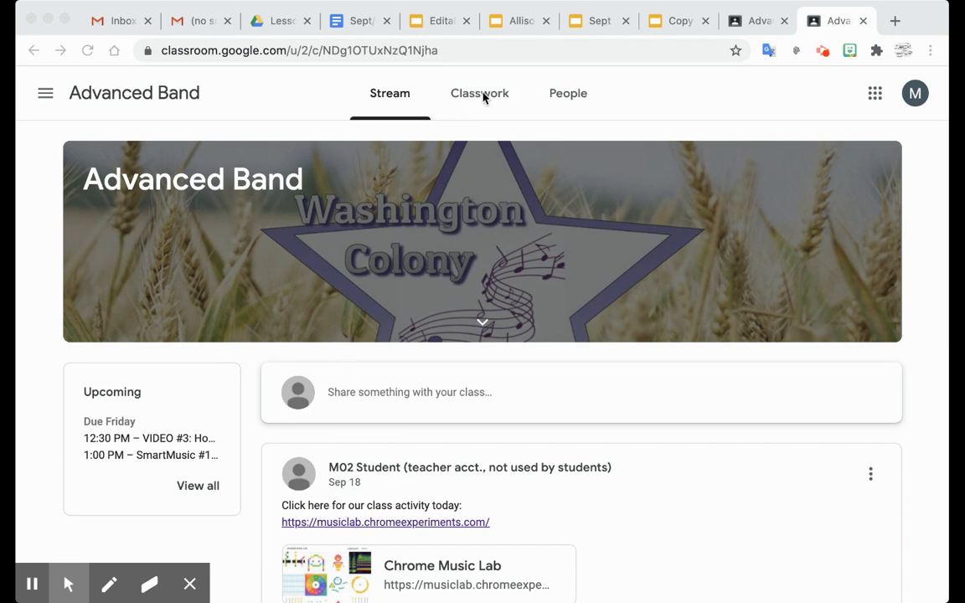
In Classwork, expand 'VIDEO #3: How Pixar uses Music' to show its Edpuzzle link and comments.
{"action": "left_click", "coordinate": [479, 93]}
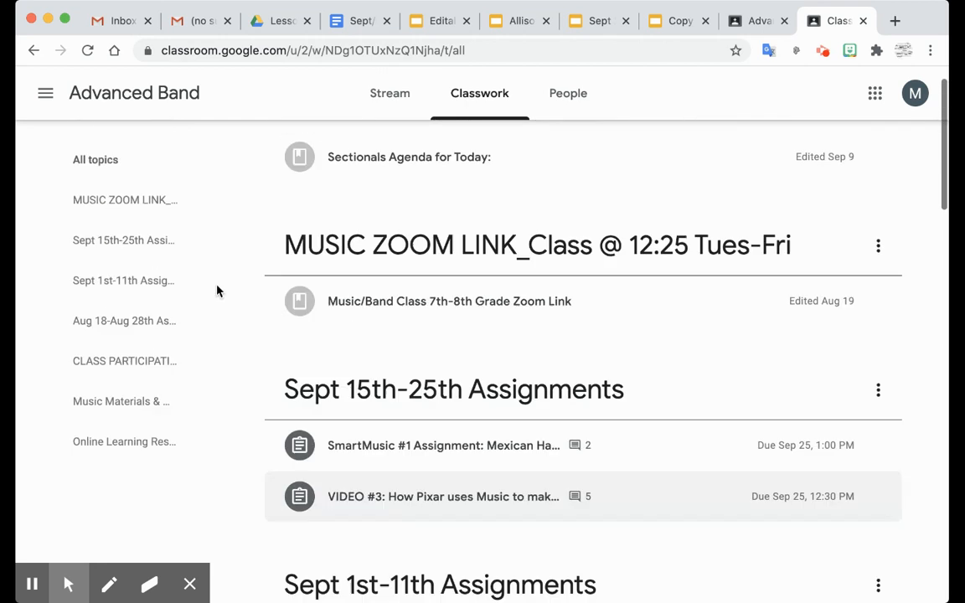
{"action": "scroll", "scroll_direction": "down", "scroll_amount": 3}
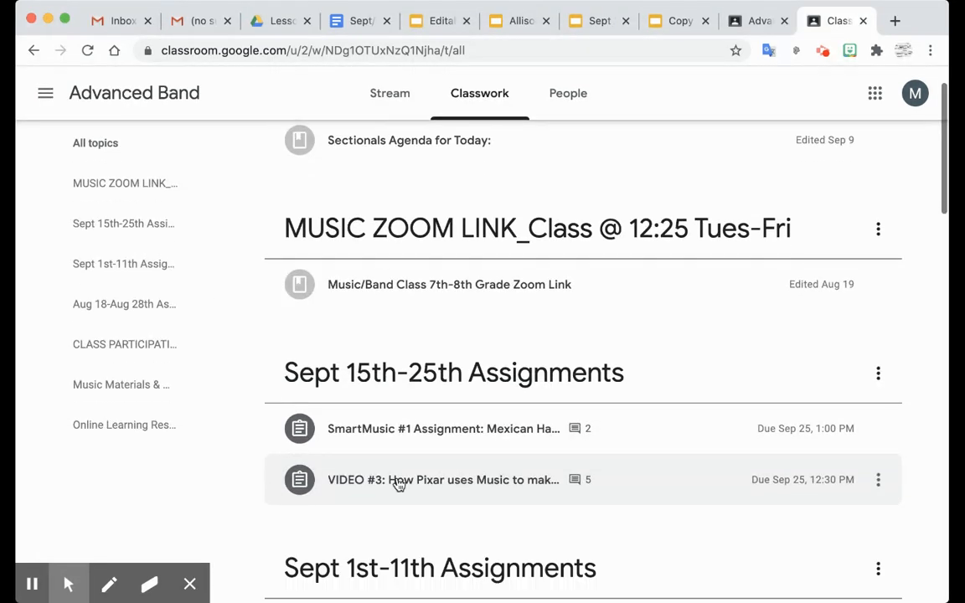
{"action": "mouse_move", "coordinate": [595, 373]}
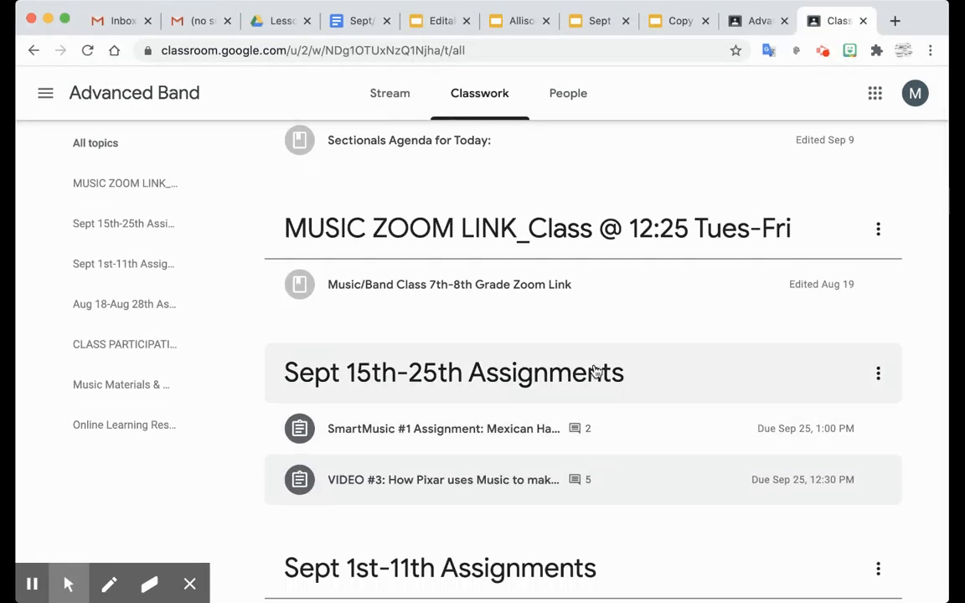
{"action": "mouse_move", "coordinate": [531, 349]}
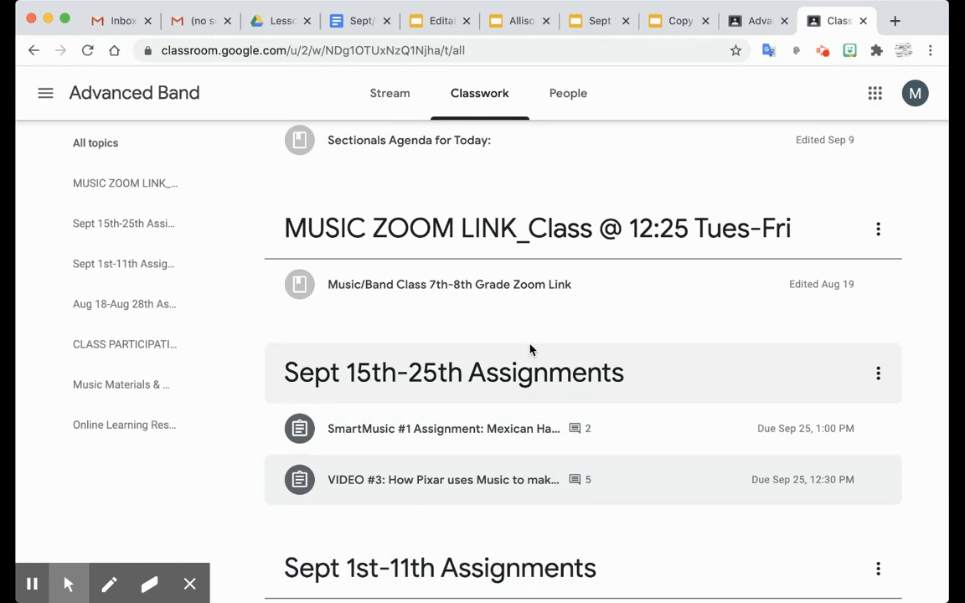
{"action": "left_click", "coordinate": [444, 480]}
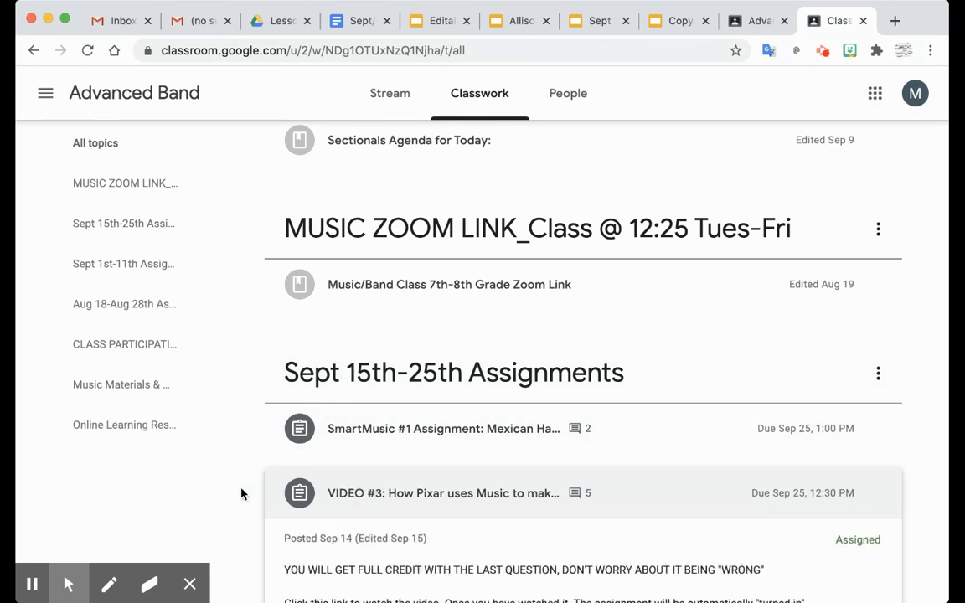
{"action": "scroll", "scroll_direction": "down", "scroll_amount": 3}
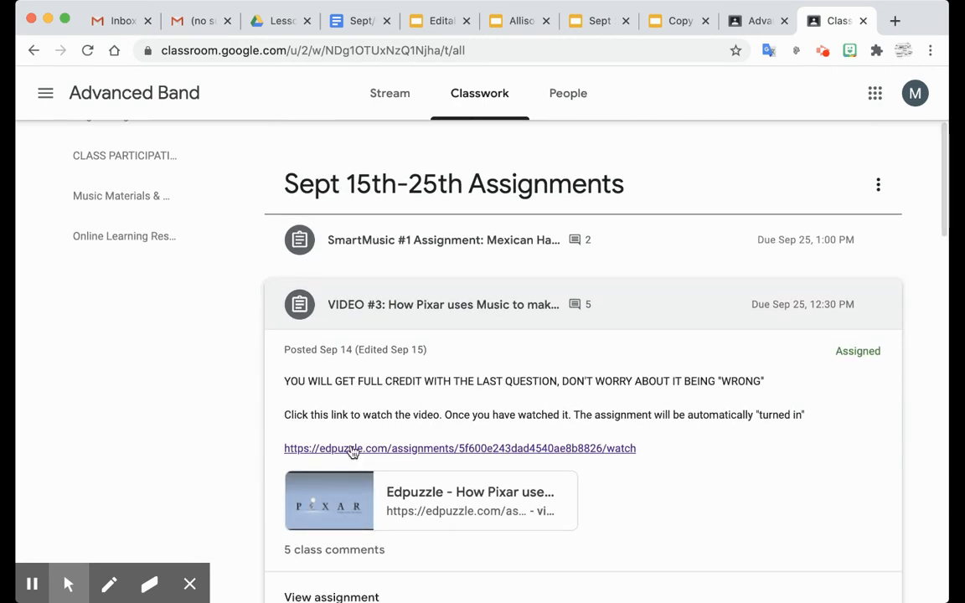
{"action": "mouse_move", "coordinate": [376, 468]}
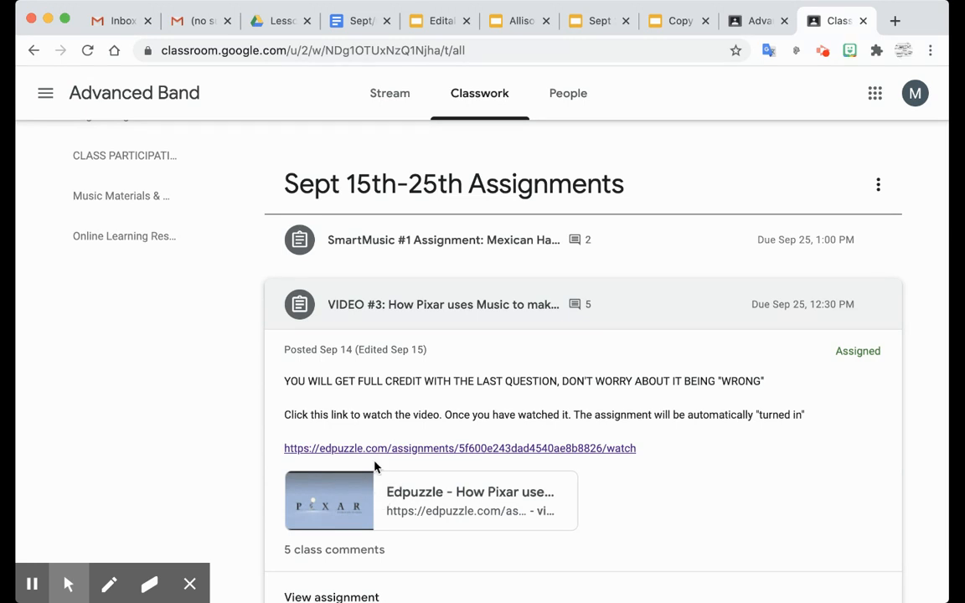
Follow the Edpuzzle link and sign in with Google to load 'How Pixar uses Music to make you Cry'.
{"action": "left_click", "coordinate": [459, 448]}
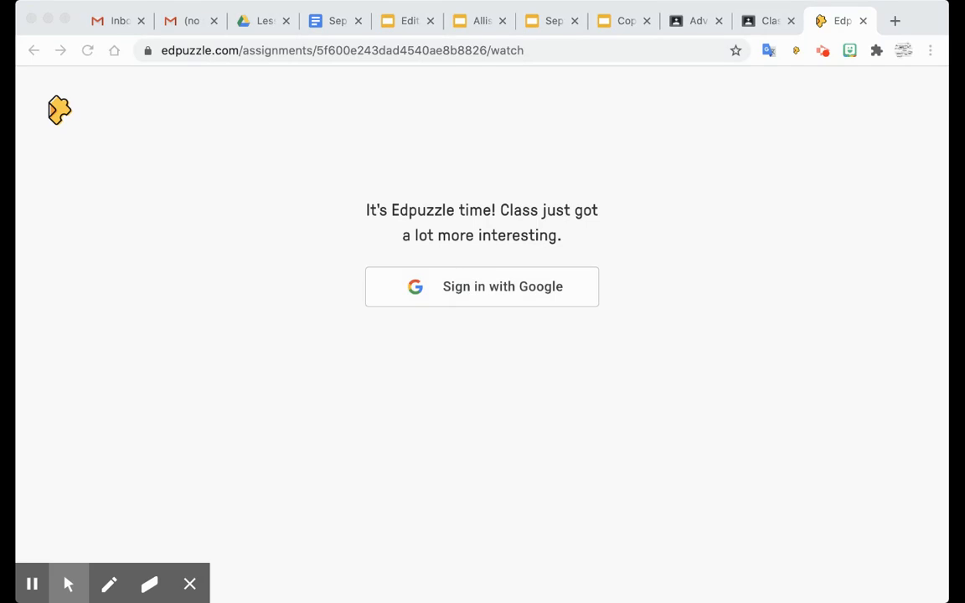
{"action": "left_click", "coordinate": [481, 287]}
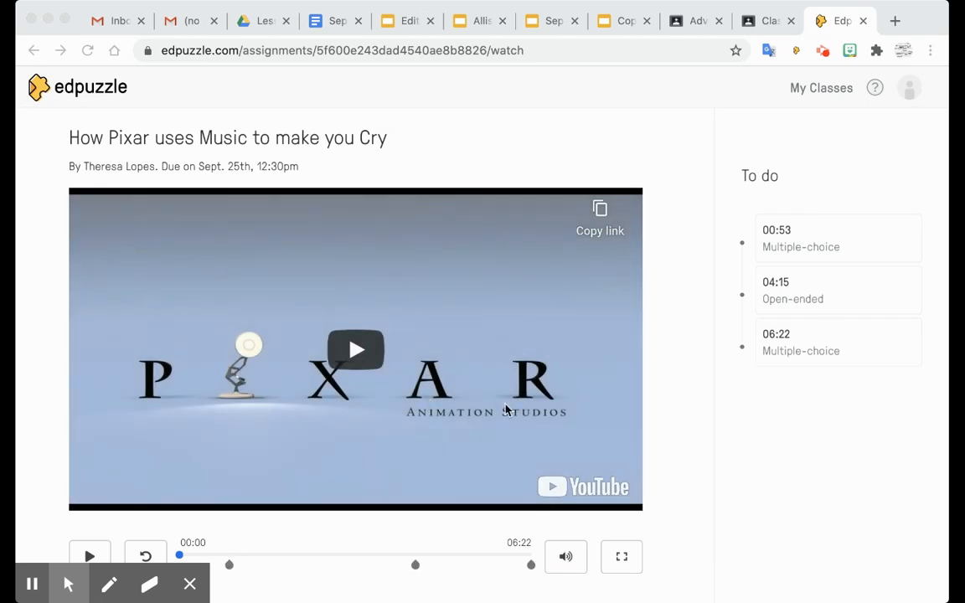
{"action": "mouse_move", "coordinate": [657, 300]}
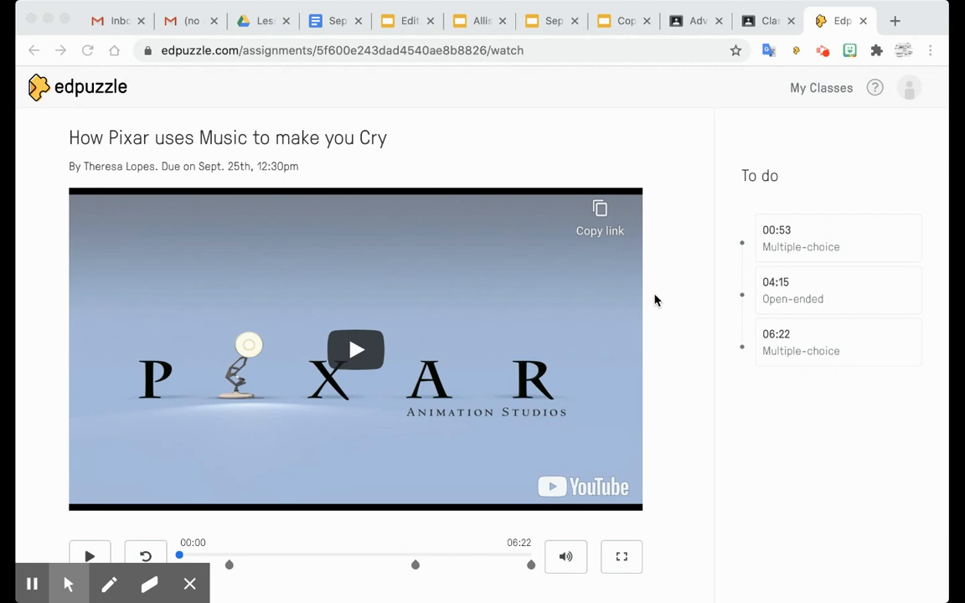
{"action": "scroll", "scroll_direction": "down", "scroll_amount": 3}
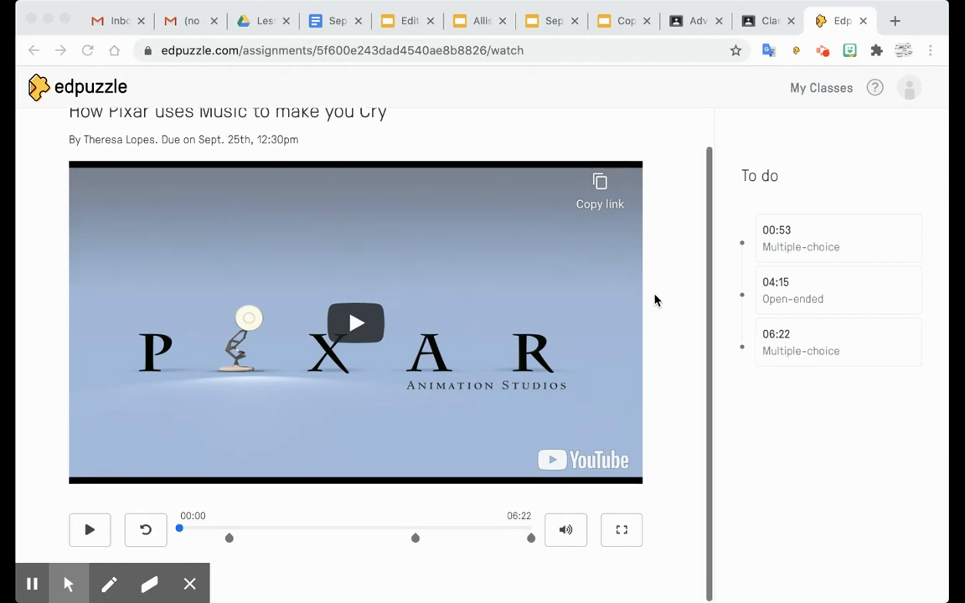
{"action": "mouse_move", "coordinate": [354, 329]}
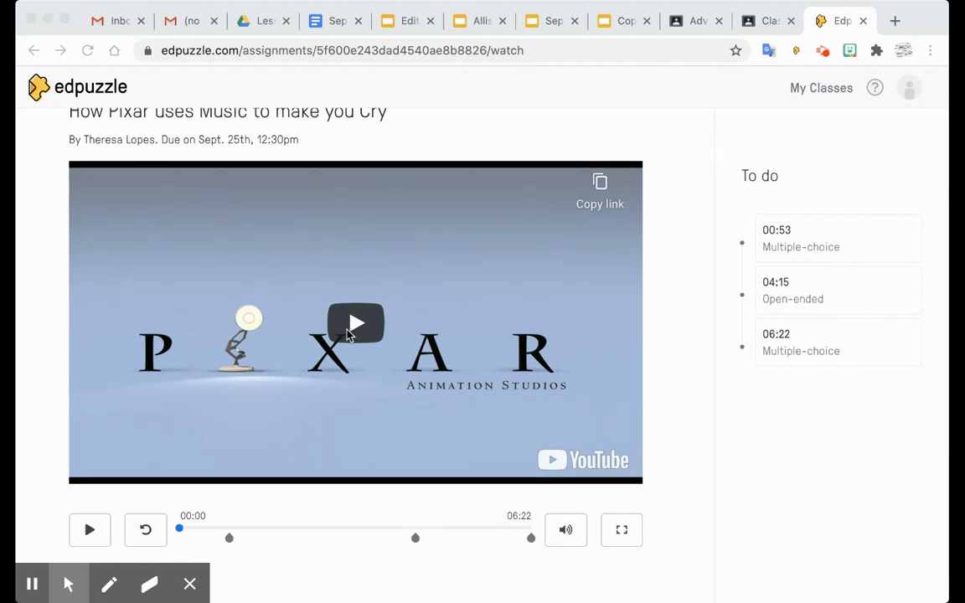